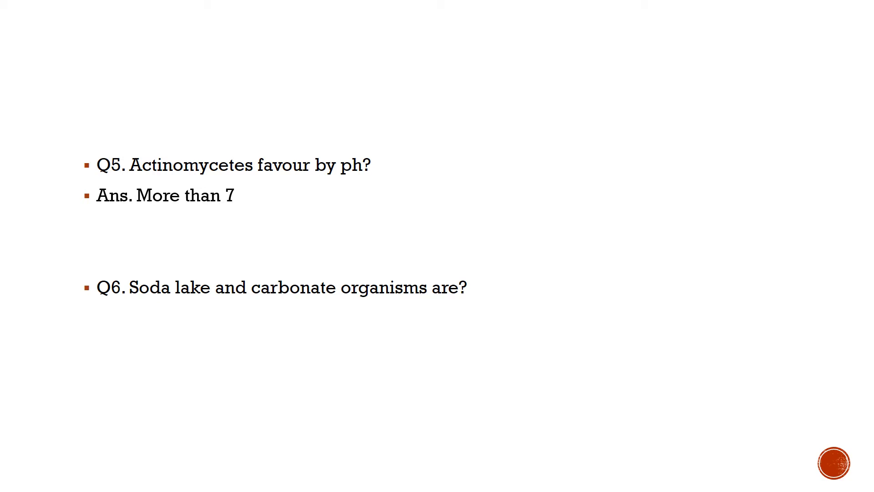
- Reveal the 'Alkalophiles' answer and advance the slideshow to the next bullet
text(Ans. Alkalophiles.)
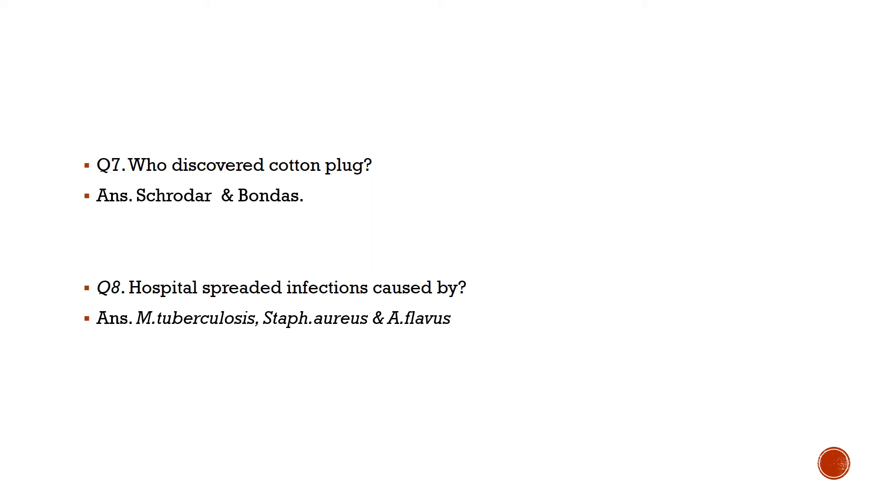
key(Right)
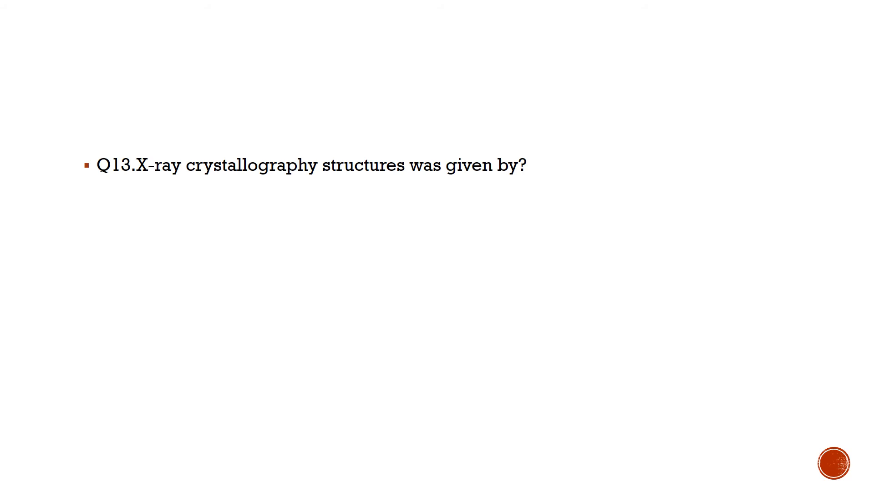
- Reveal the Q13 answer 'Rosalin & frankin', Q14 on uranium bioleaching, then advance
text(Ans. Rosalin & frankin.)
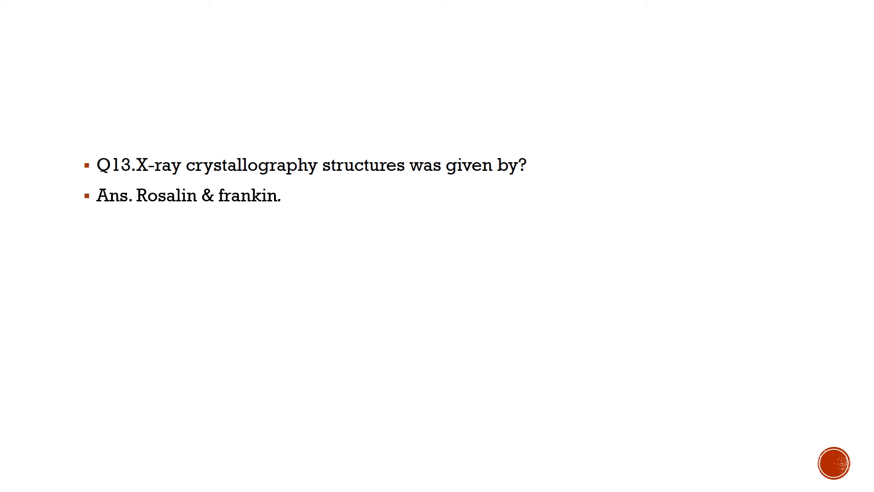
text(Q14. Bacteria used in uranium bioleaching?)
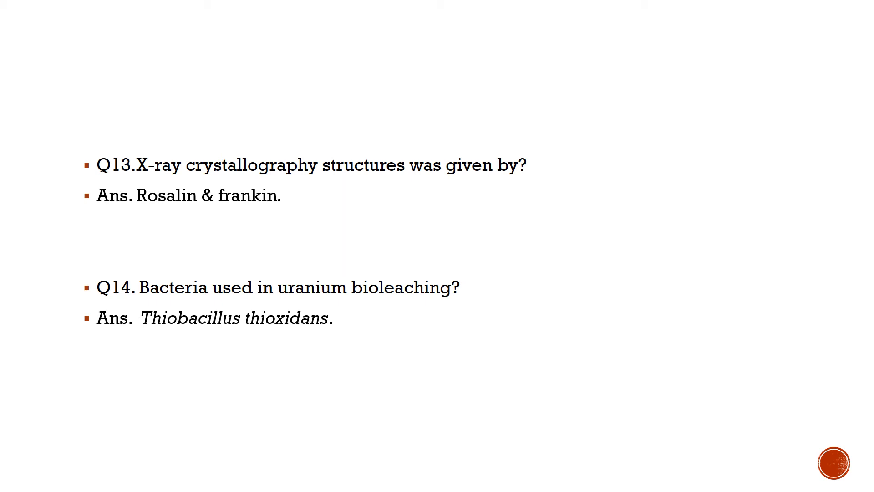
key(right)
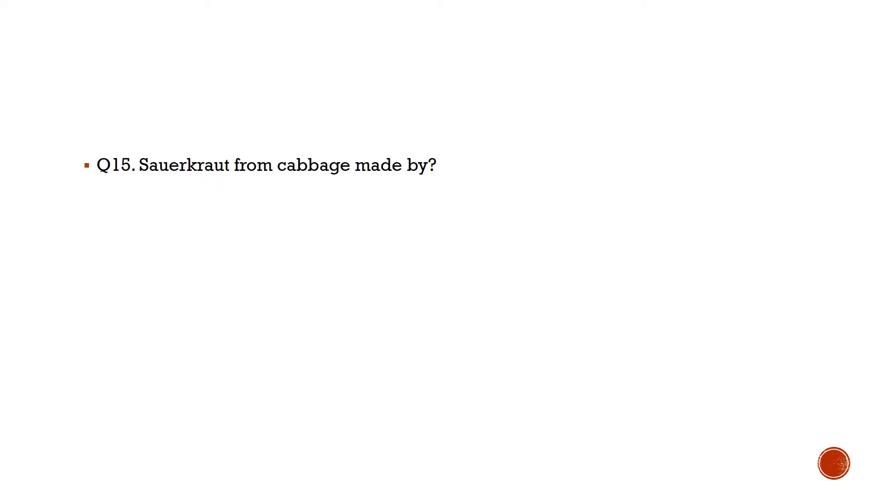